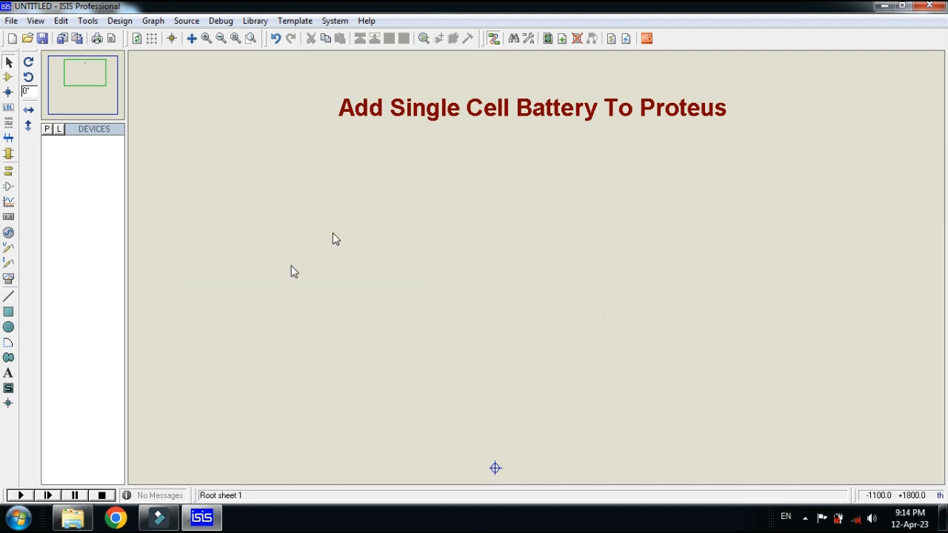
# Copy the SingleCellBattery IDX and LIB files from the downloaded library folder.
pyautogui.click(71, 516)
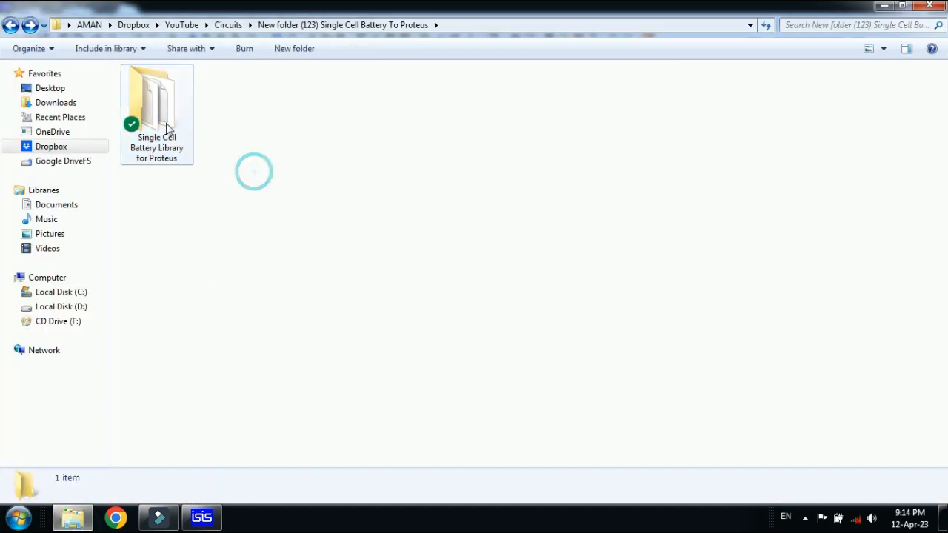
pyautogui.click(157, 101)
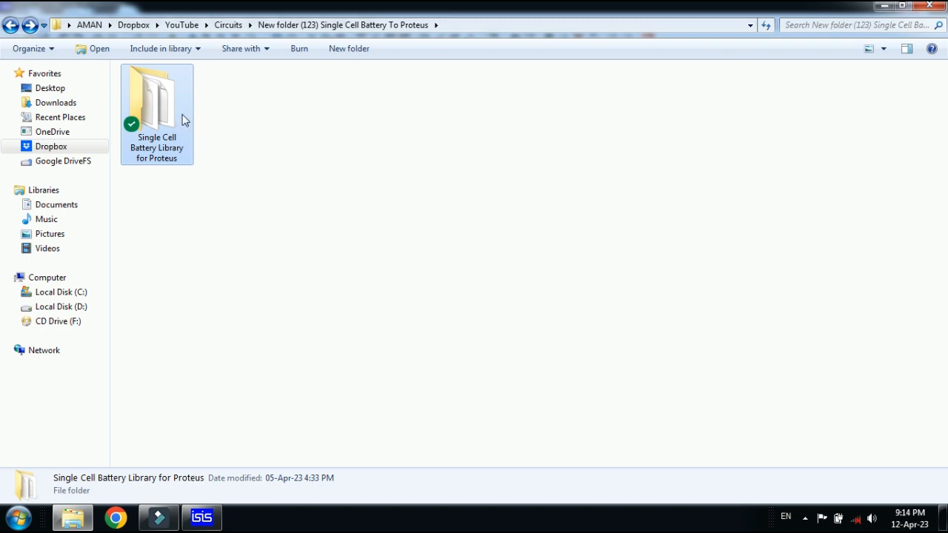
pyautogui.doubleClick(157, 96)
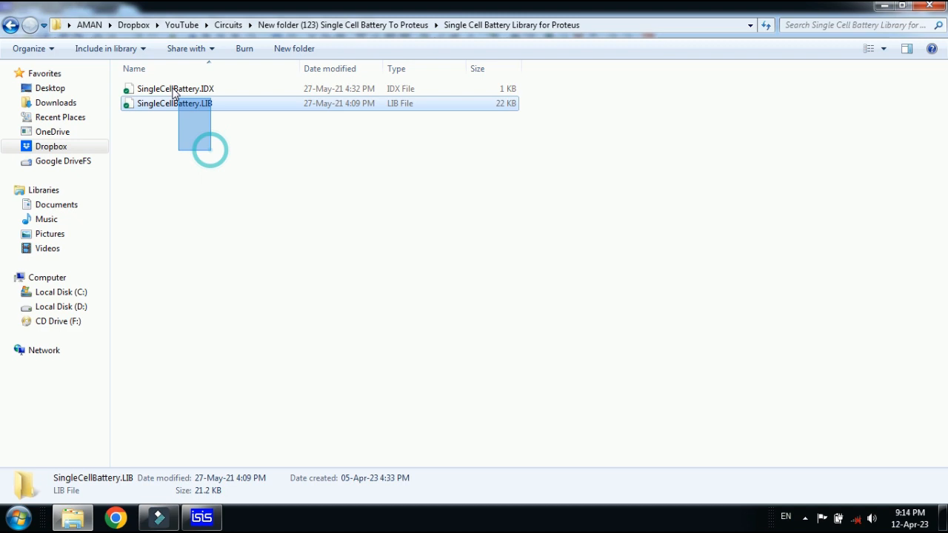
pyautogui.rightClick(175, 89)
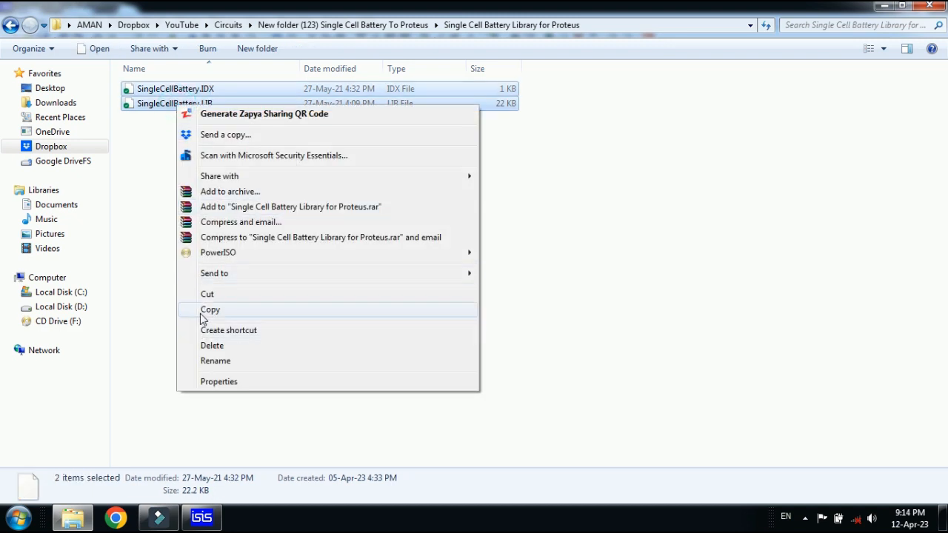
pyautogui.click(211, 309)
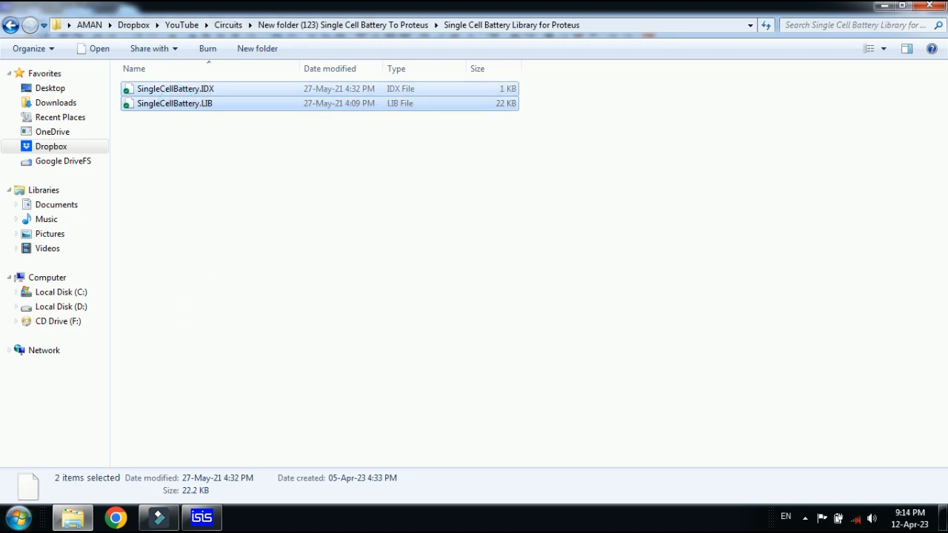
# Search 'isis' in Start and reveal the ISIS shortcut's BIN folder location.
pyautogui.click(15, 516)
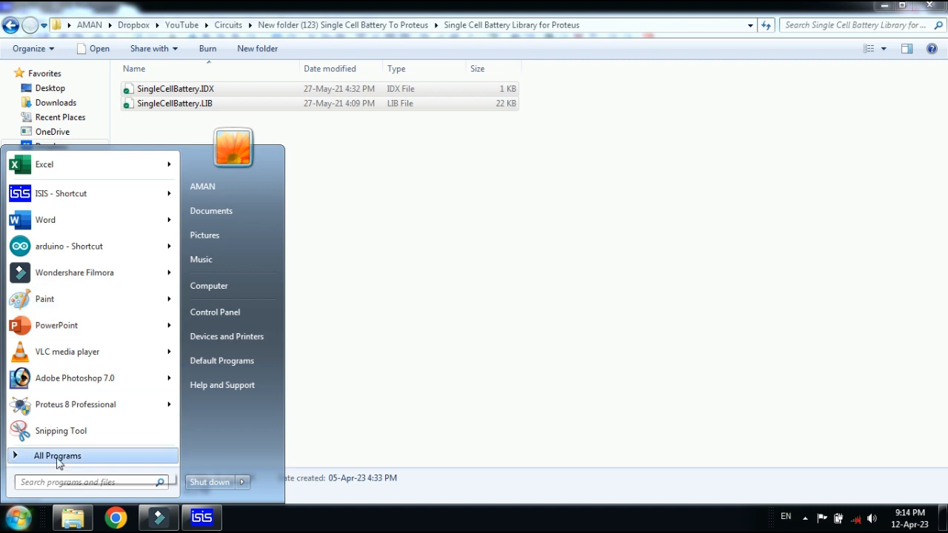
pyautogui.write('isis')
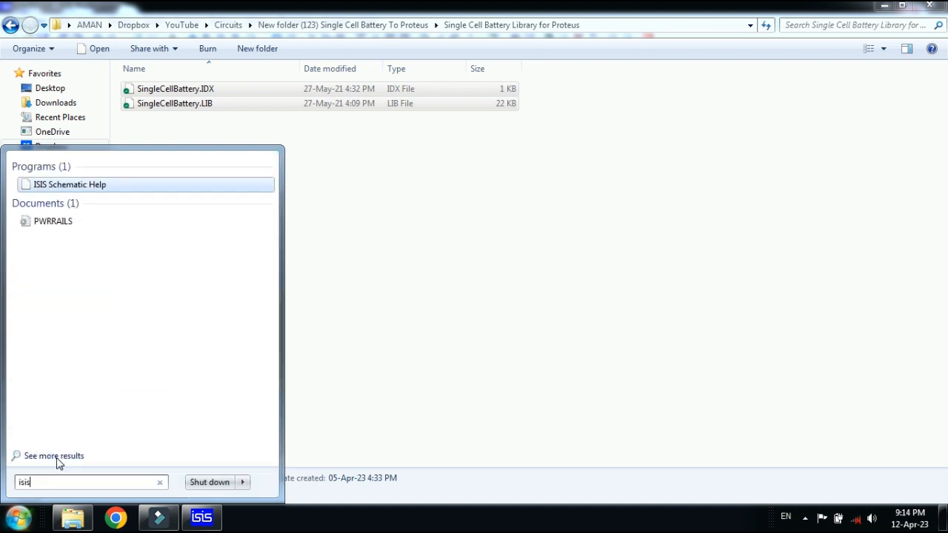
pyautogui.moveTo(60, 288)
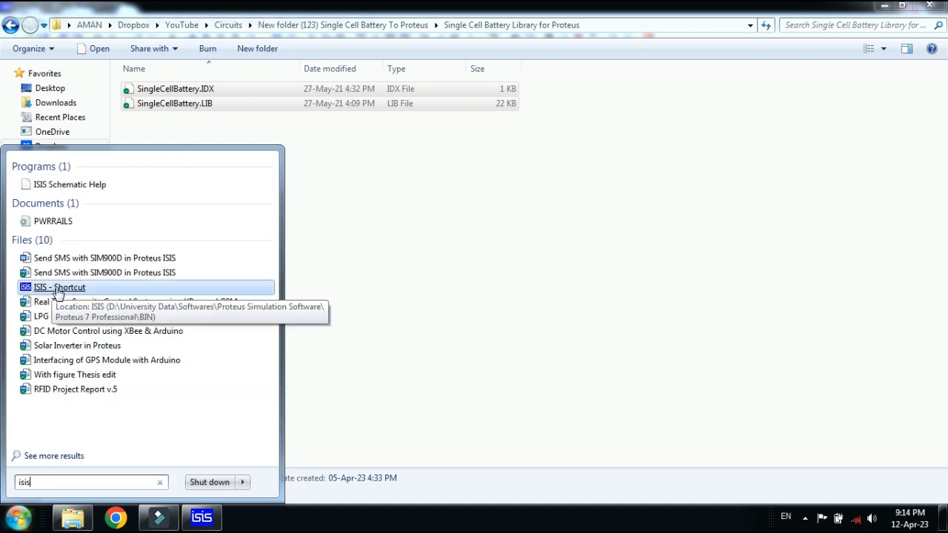
pyautogui.rightClick(60, 287)
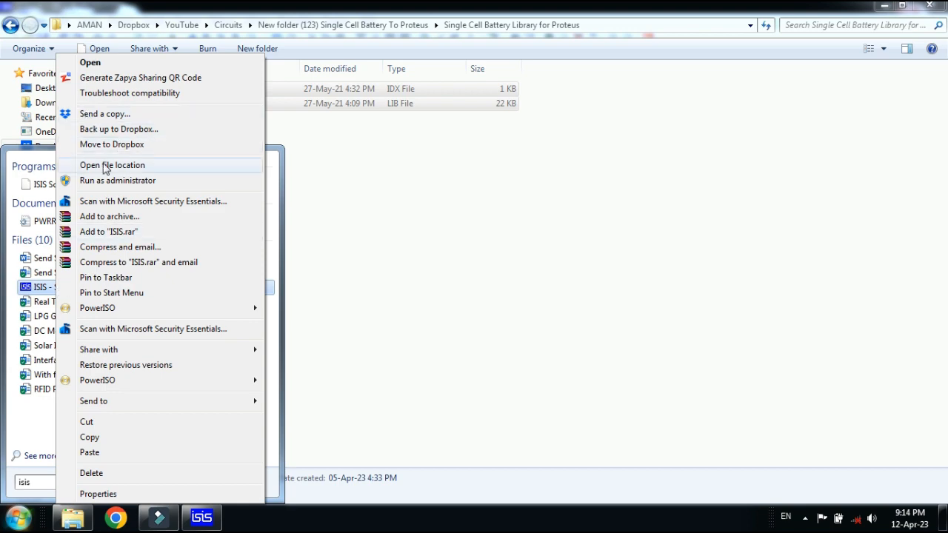
pyautogui.click(112, 166)
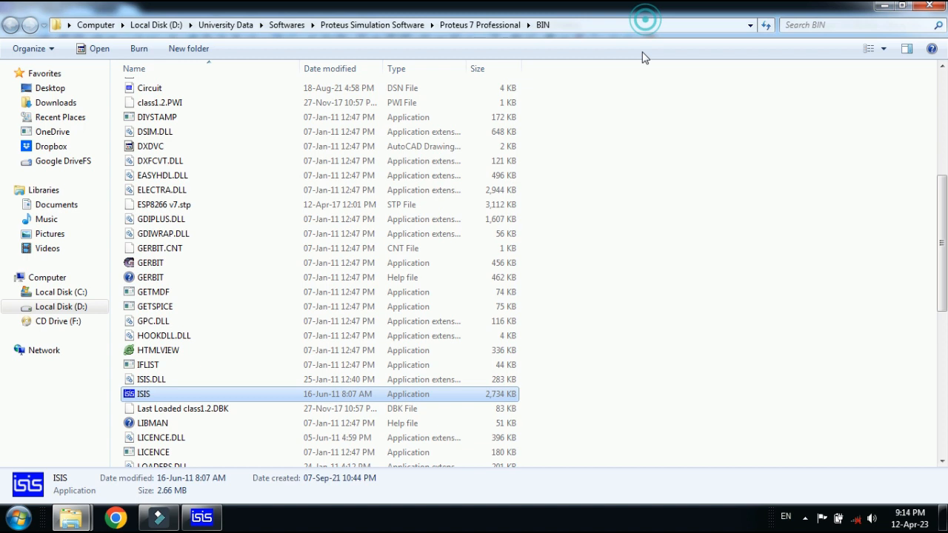
# Navigate from BIN into the Proteus 7 Professional LIBRARY folder.
pyautogui.click(610, 133)
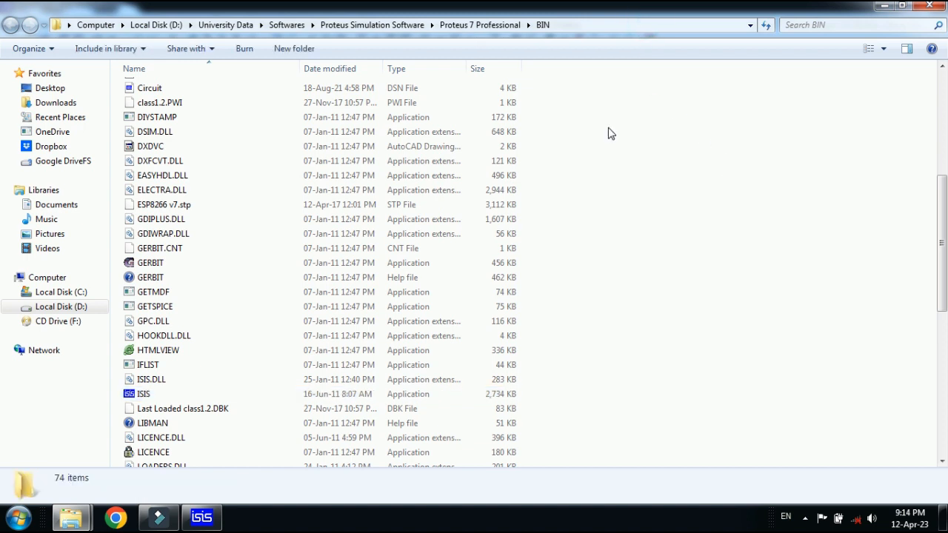
pyautogui.moveTo(520, 52)
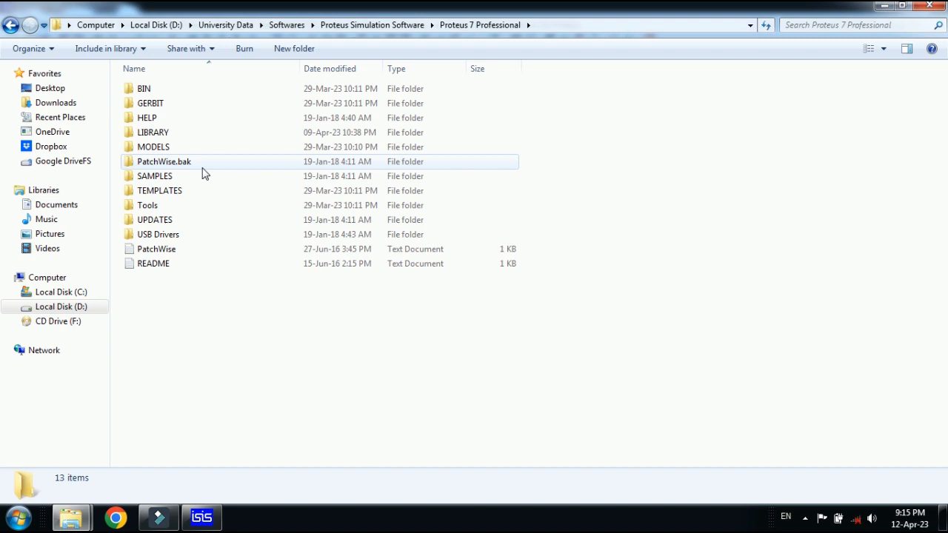
pyautogui.click(154, 132)
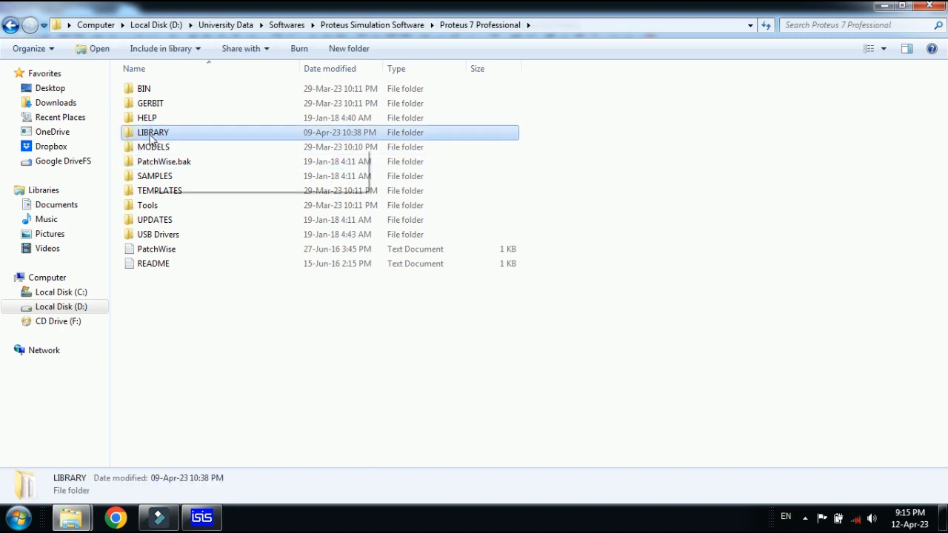
pyautogui.rightClick(152, 132)
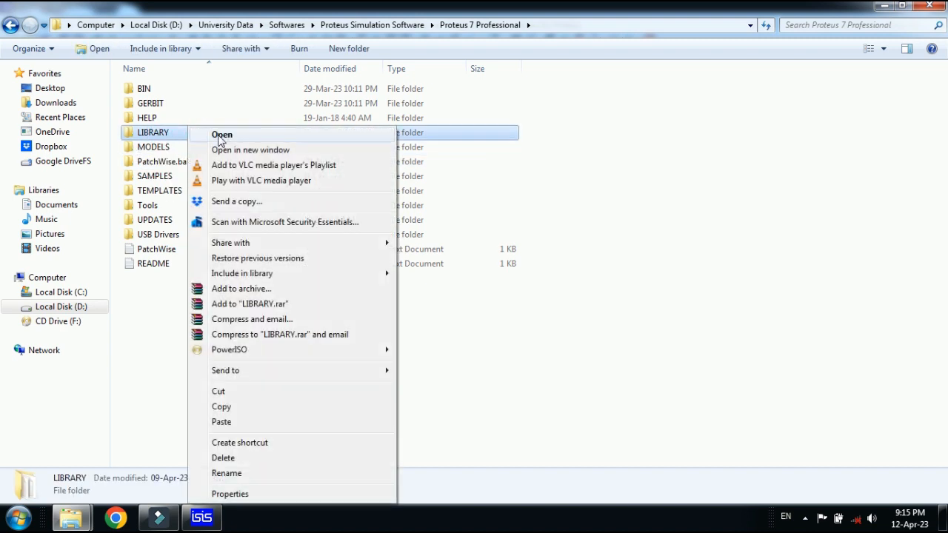
pyautogui.click(222, 133)
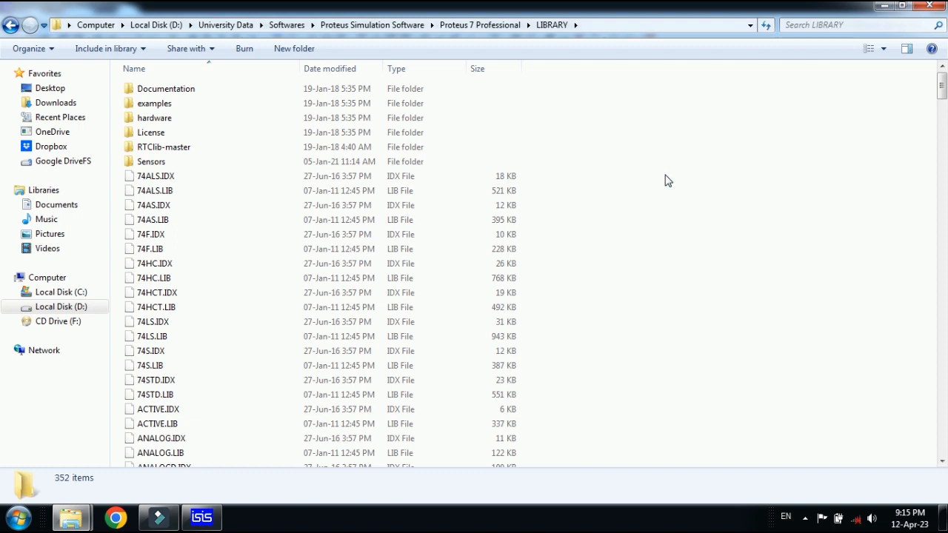
# Paste both SingleCellBattery files into LIBRARY and return to the ISIS window.
pyautogui.rightClick(666, 181)
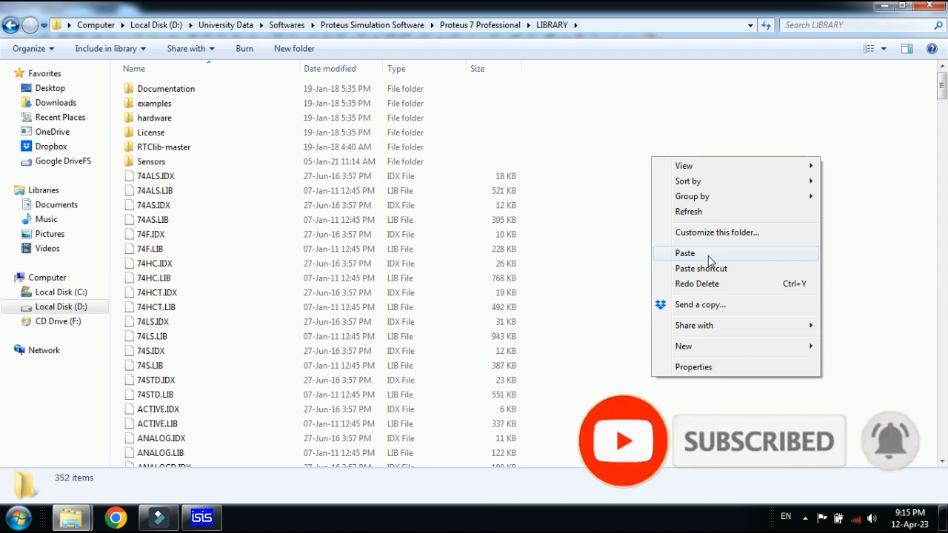
pyautogui.click(684, 252)
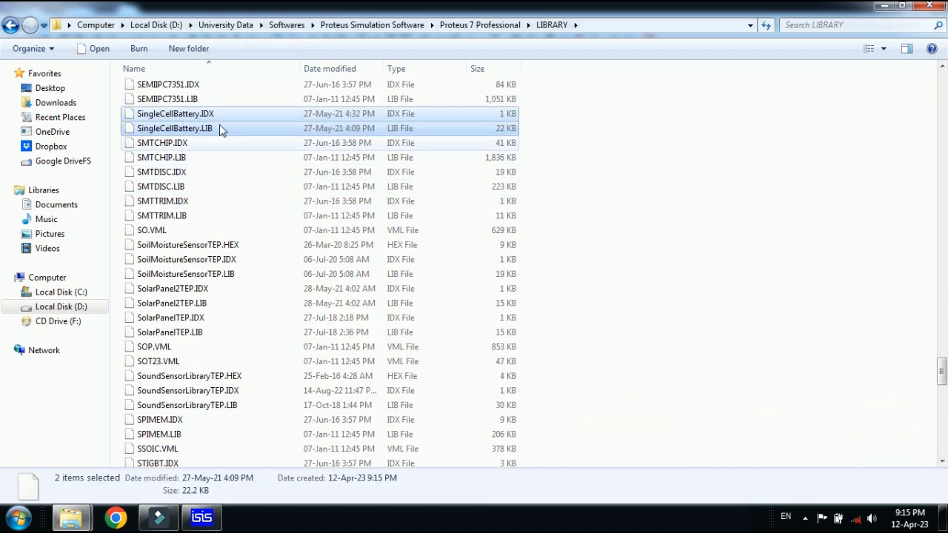
pyautogui.moveTo(604, 140)
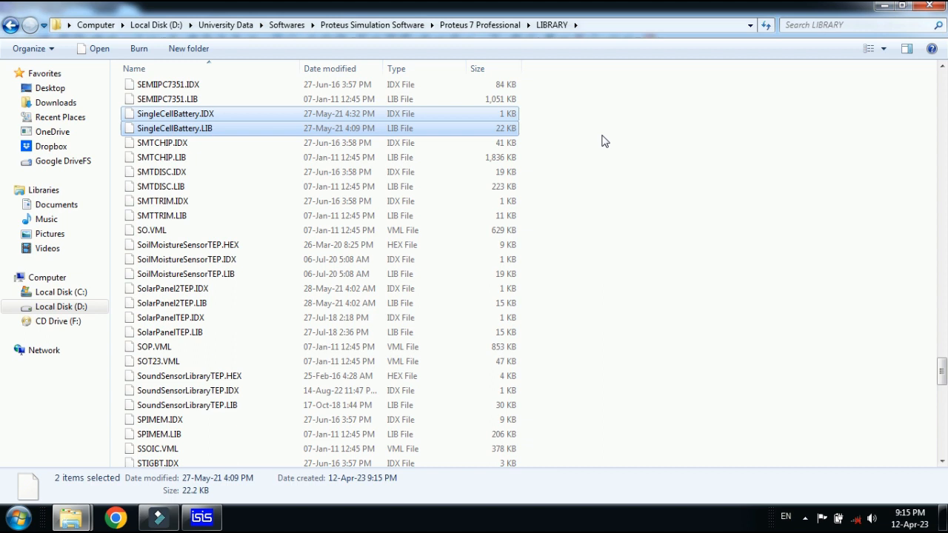
pyautogui.click(201, 516)
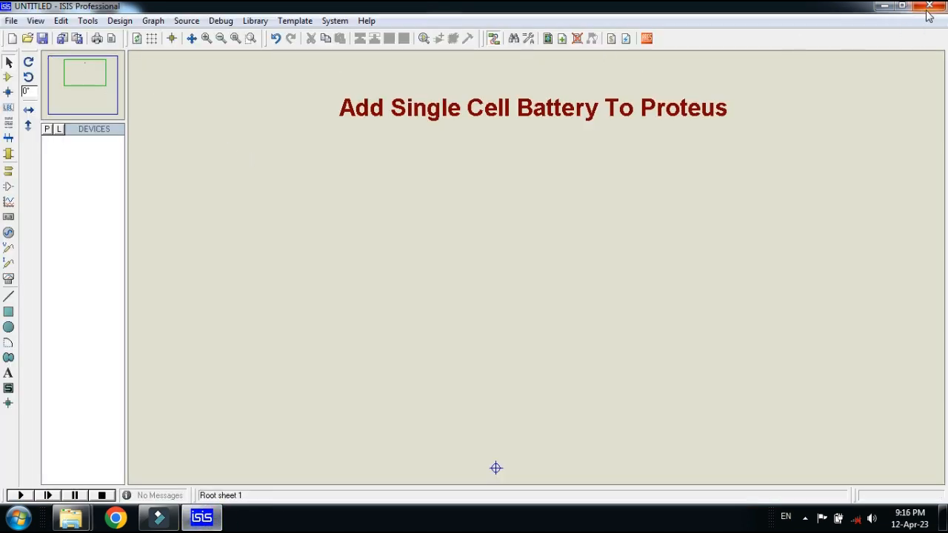
# Relaunch ISIS without saving so the library loads, then bring up Pick Devices.
pyautogui.click(927, 6)
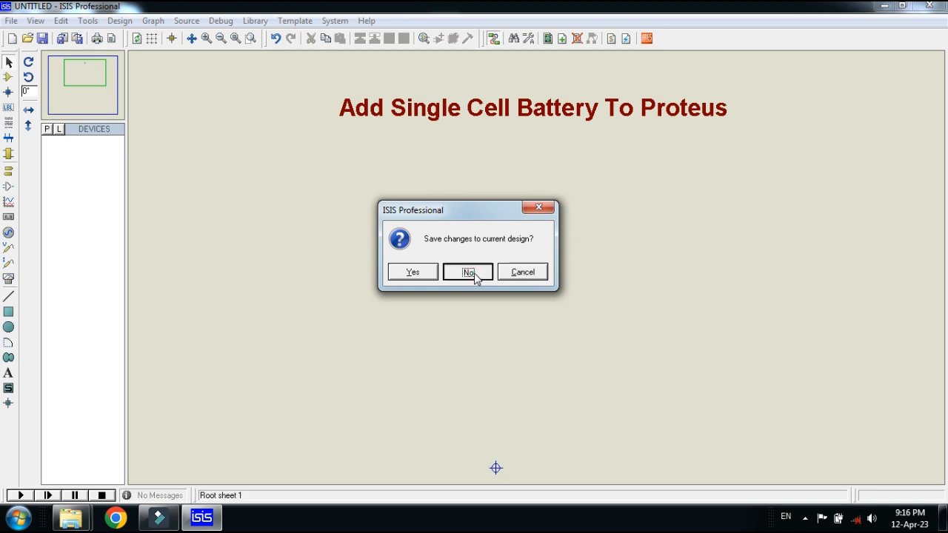
pyautogui.click(468, 272)
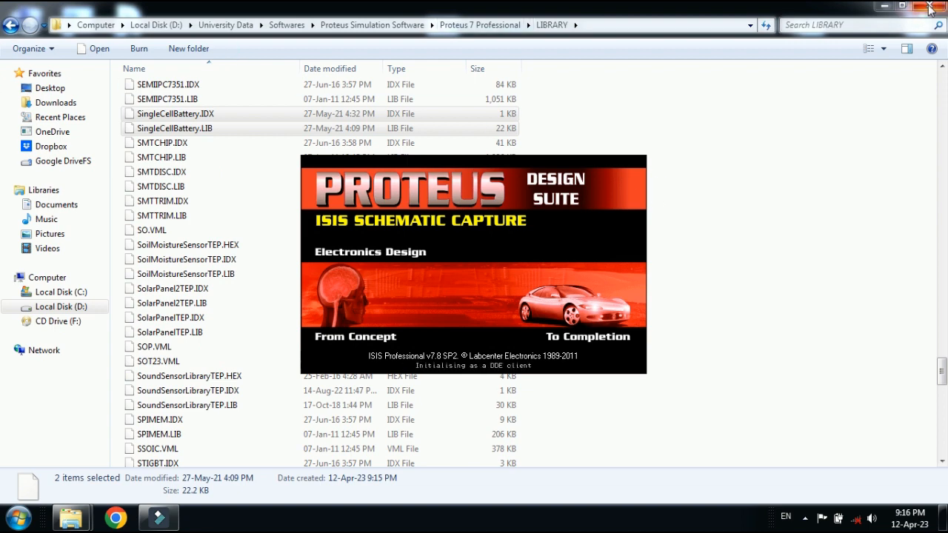
pyautogui.click(12, 23)
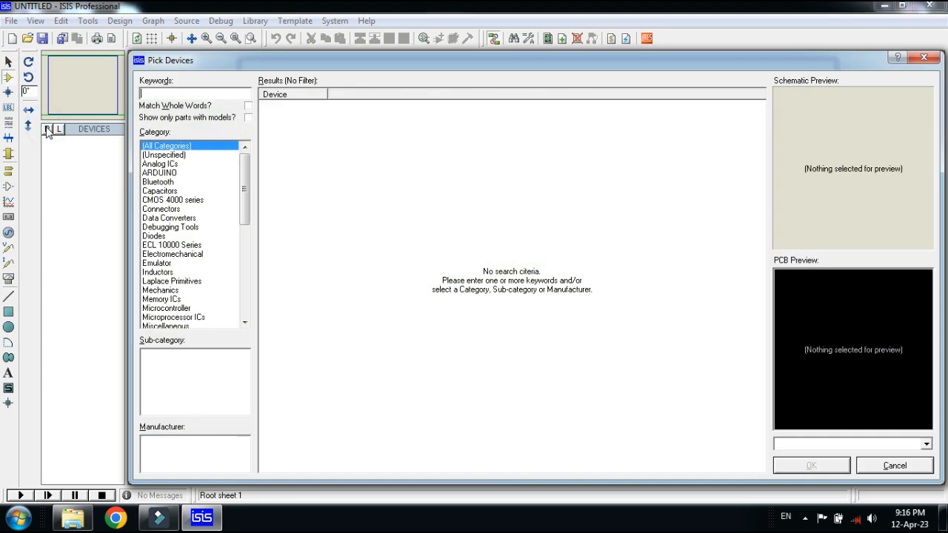
# Search 'single cell batte' and add the five SINGLE CELL battery parts to the device list.
pyautogui.write('sin')
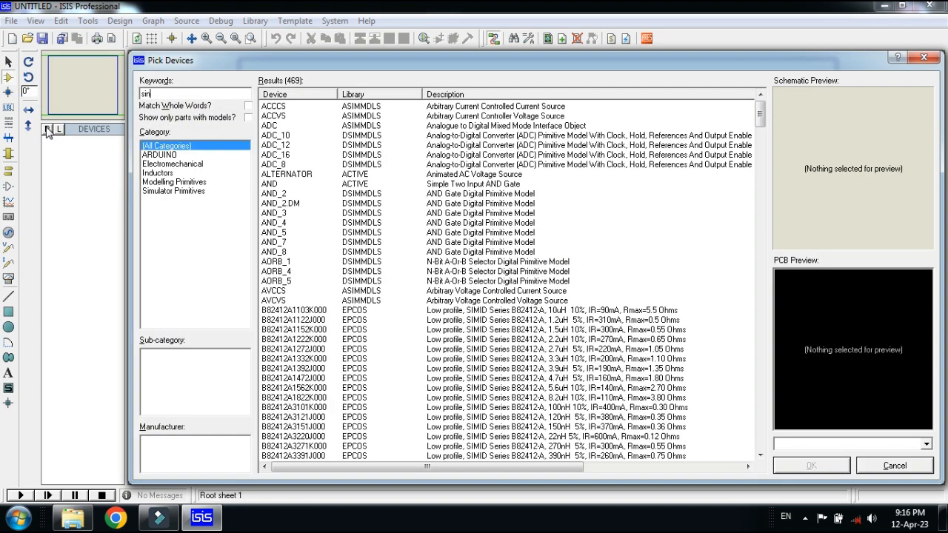
pyautogui.write('single')
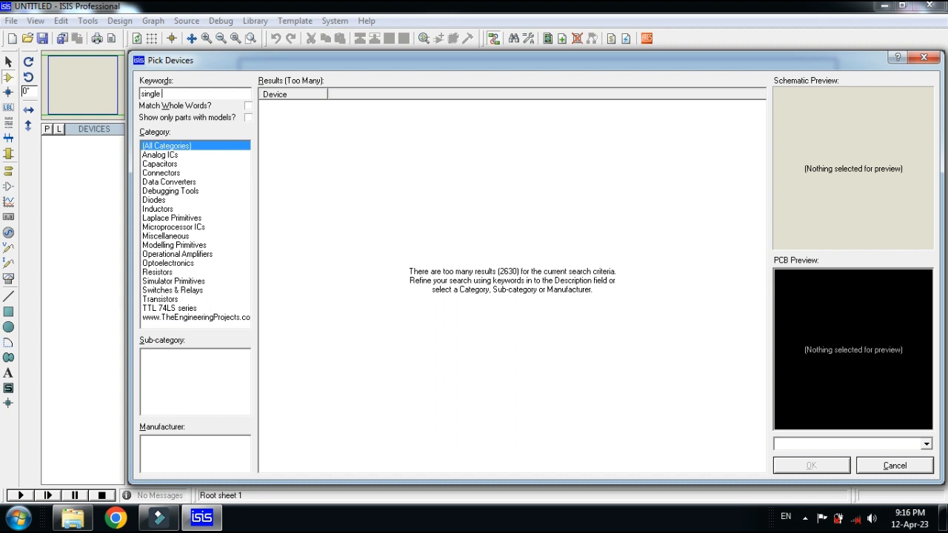
pyautogui.write('cell batter')
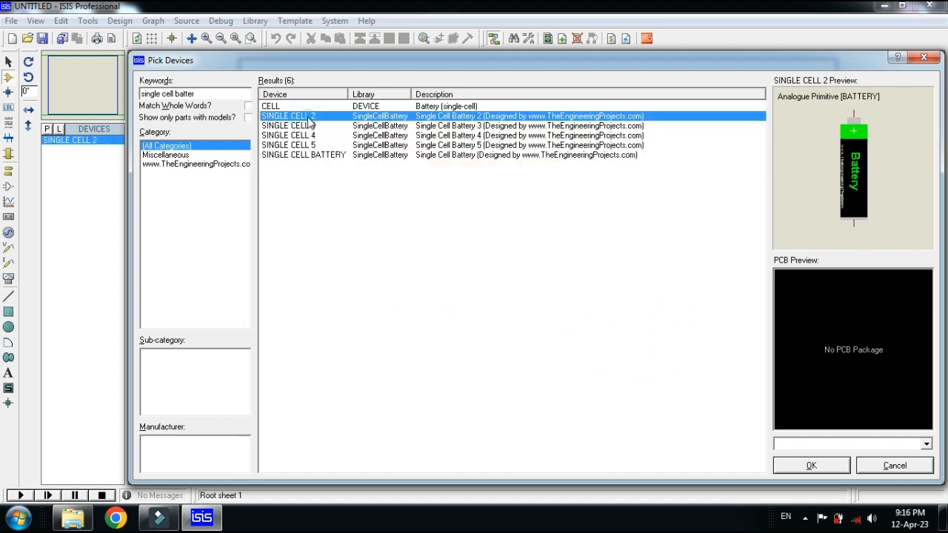
pyautogui.moveTo(329, 125)
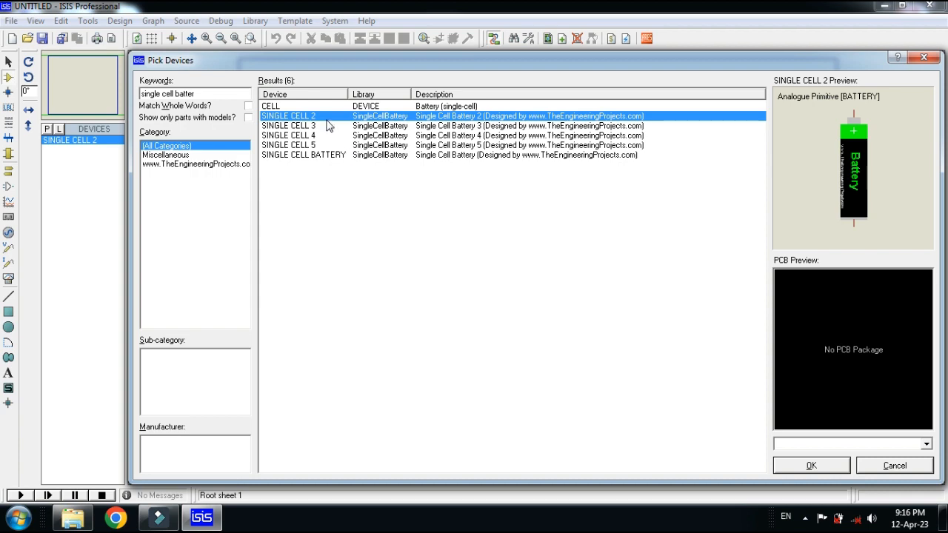
pyautogui.moveTo(318, 135)
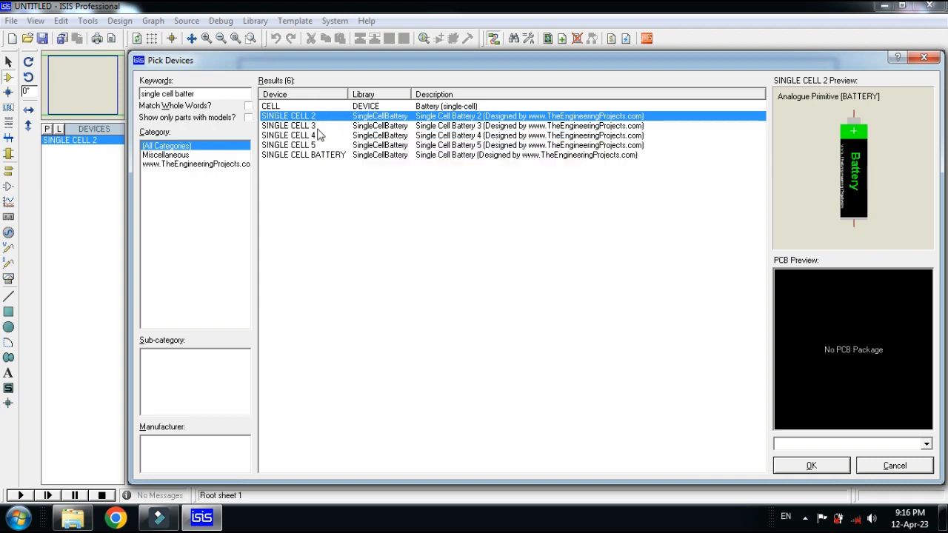
pyautogui.click(287, 124)
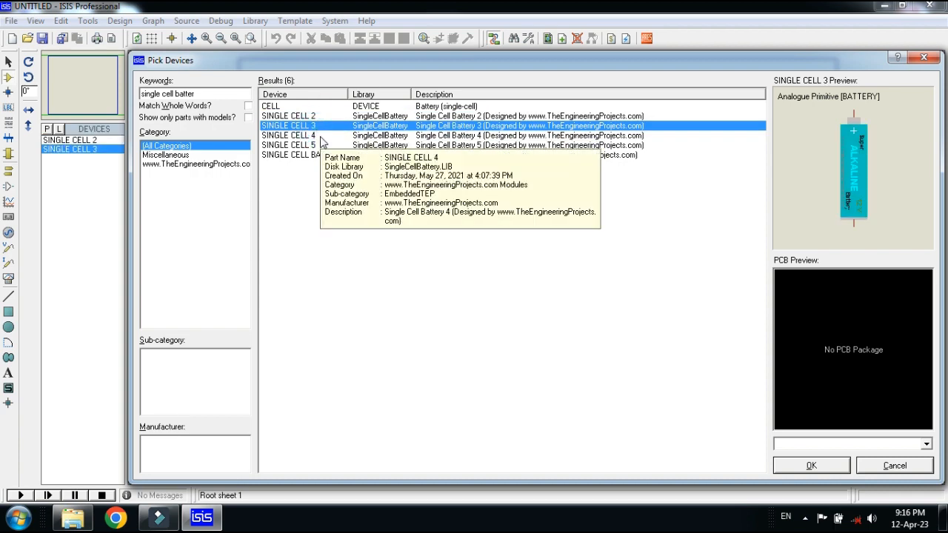
pyautogui.click(289, 145)
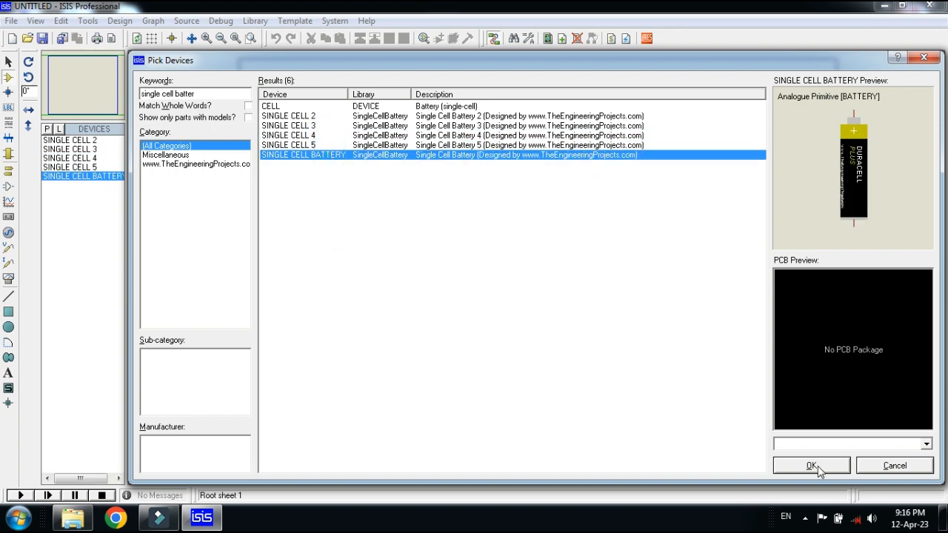
pyautogui.click(810, 465)
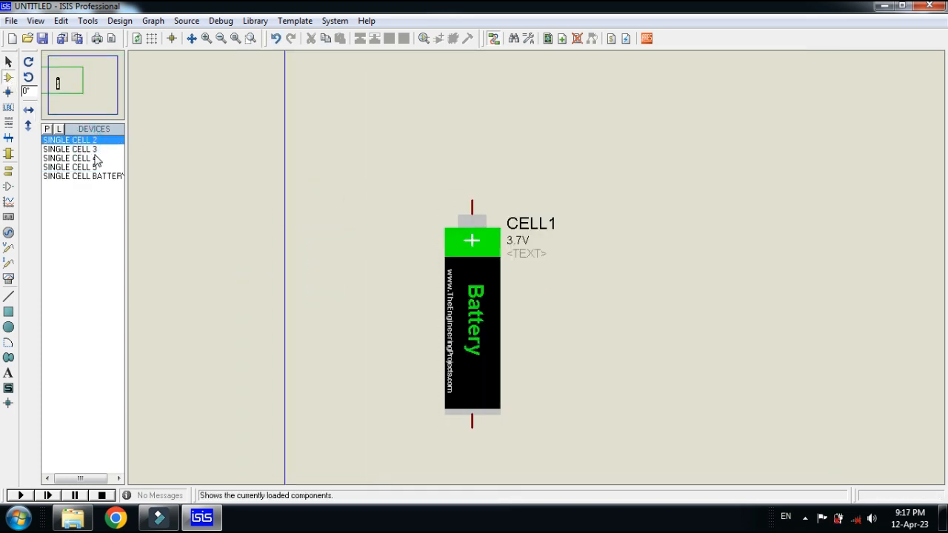
# Place CELL2 through CELL5 in a row to the right of CELL1.
pyautogui.click(68, 148)
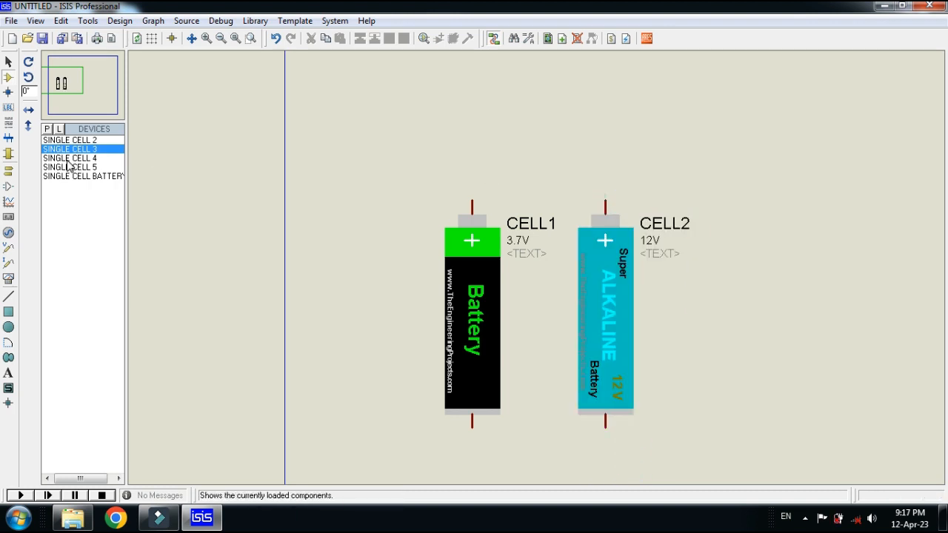
pyautogui.click(83, 176)
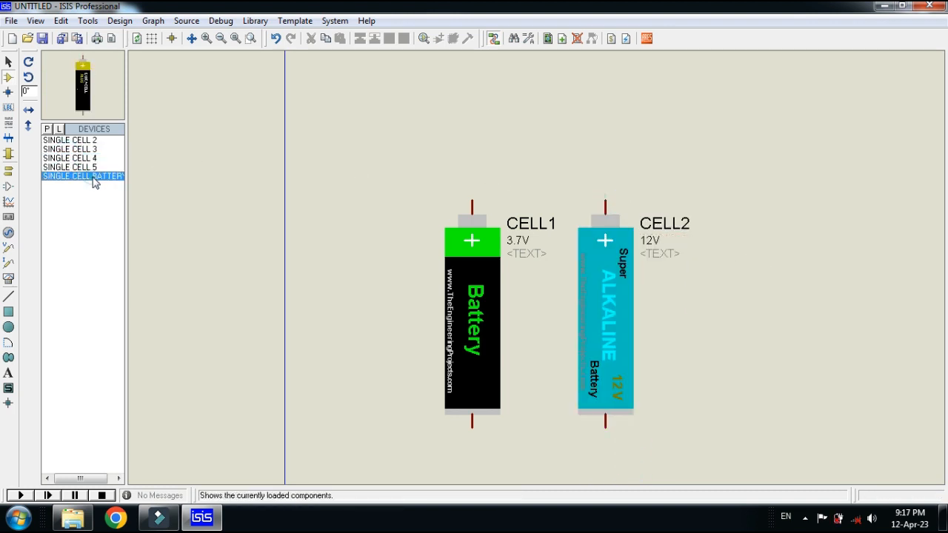
pyautogui.click(752, 314)
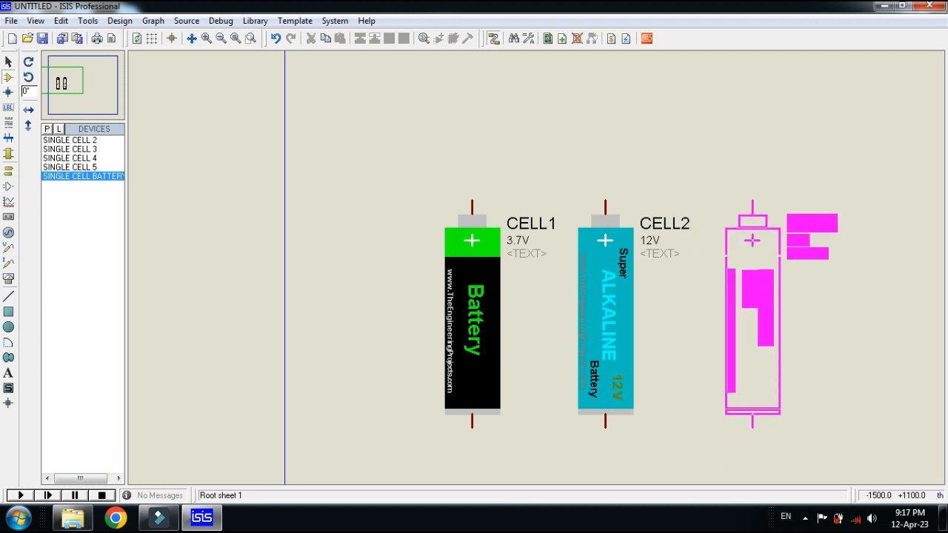
pyautogui.click(70, 157)
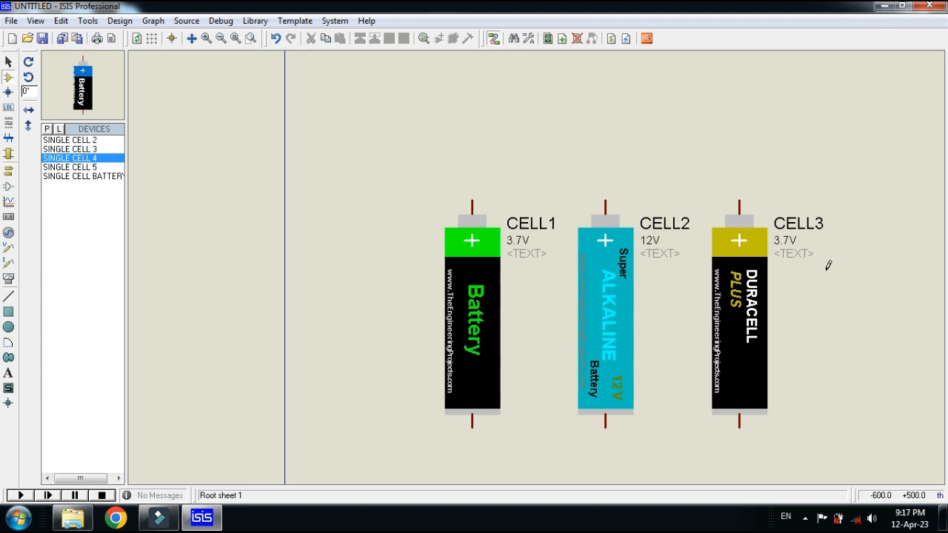
pyautogui.click(71, 166)
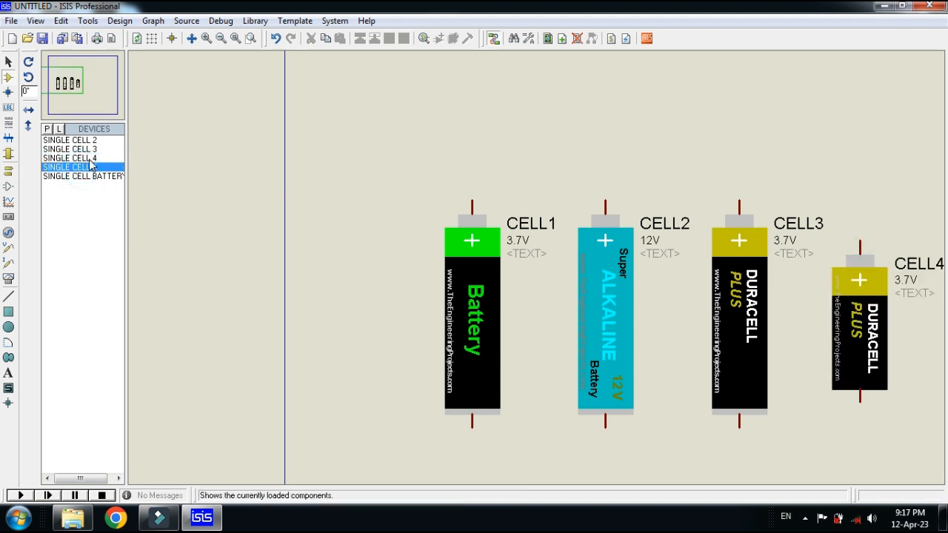
pyautogui.click(70, 157)
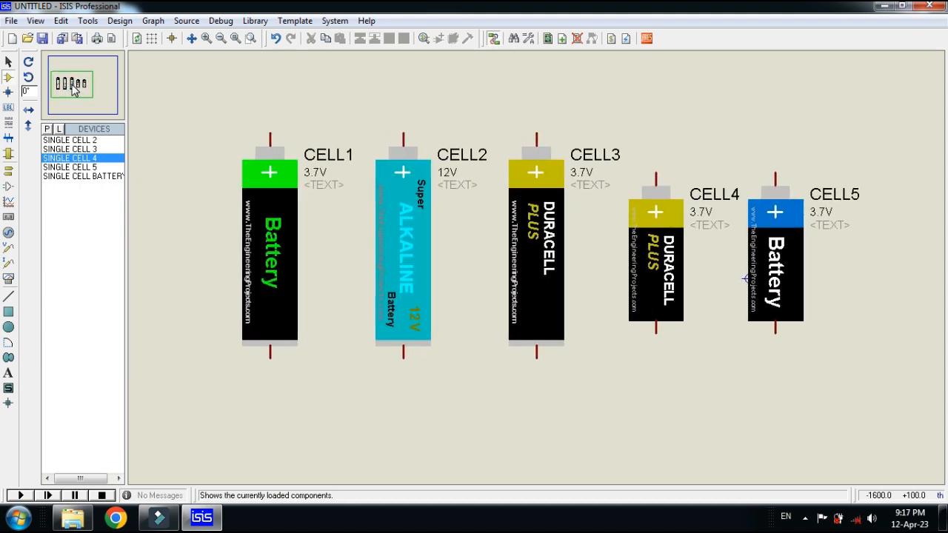
pyautogui.moveTo(204, 109); pyautogui.dragTo(866, 397)
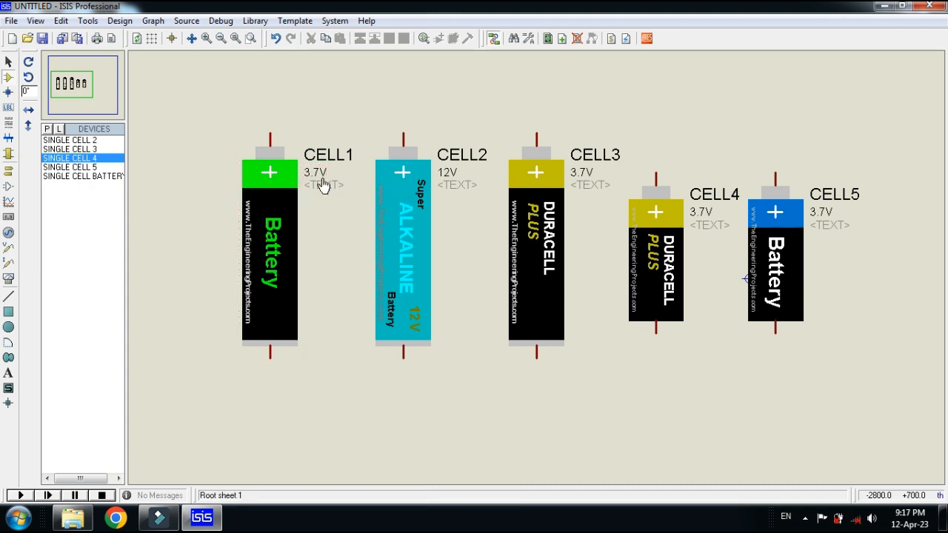
pyautogui.click(403, 248)
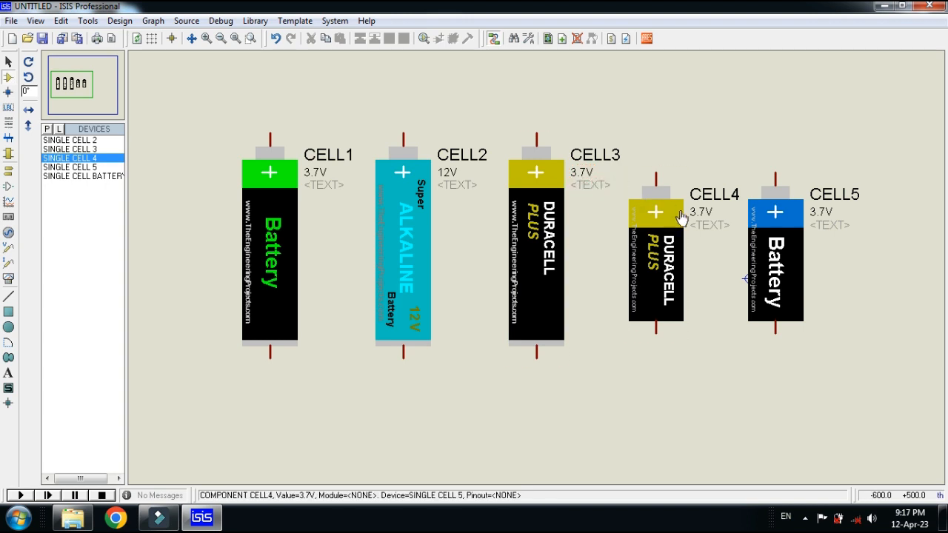
pyautogui.moveTo(802, 222)
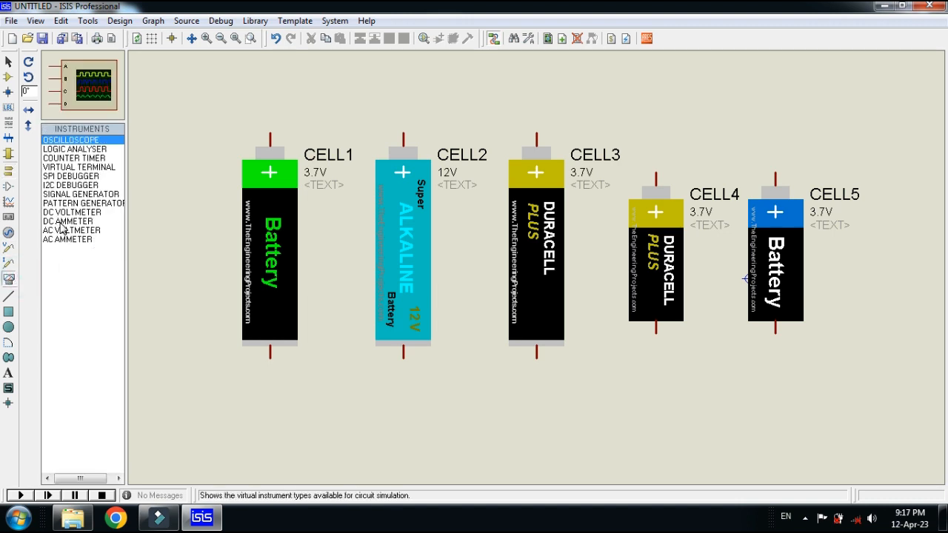
# Place a DC VOLTMETER left of CELL1 and wire it across CELL1's terminals.
pyautogui.click(71, 213)
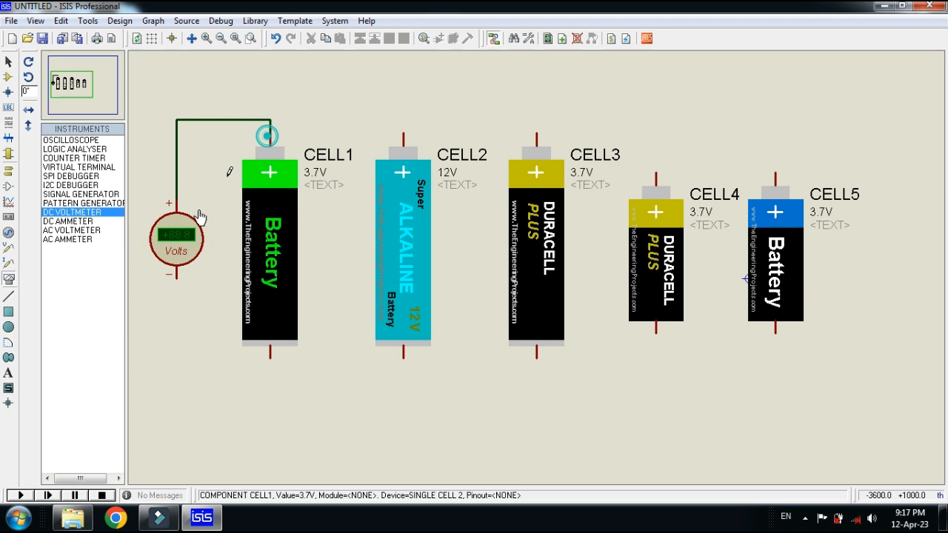
pyautogui.moveTo(267, 137); pyautogui.dragTo(266, 359)
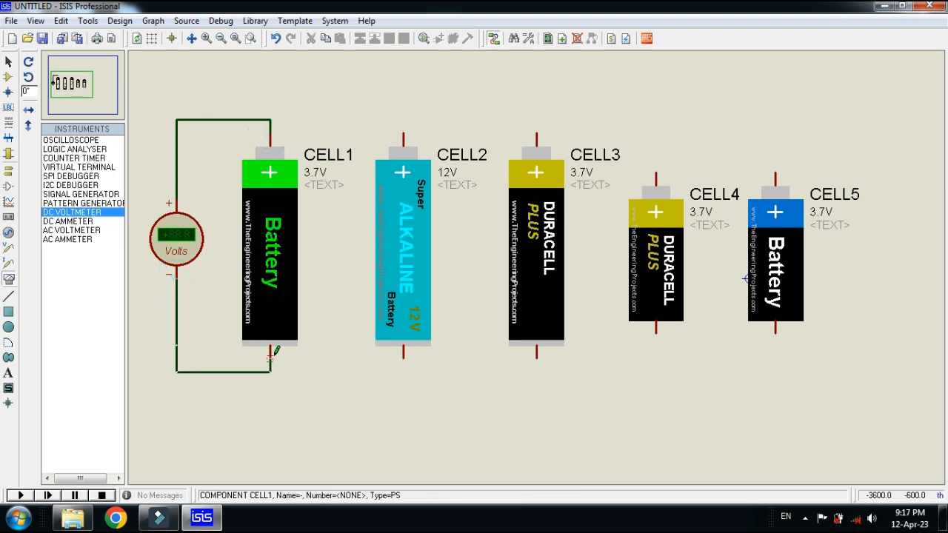